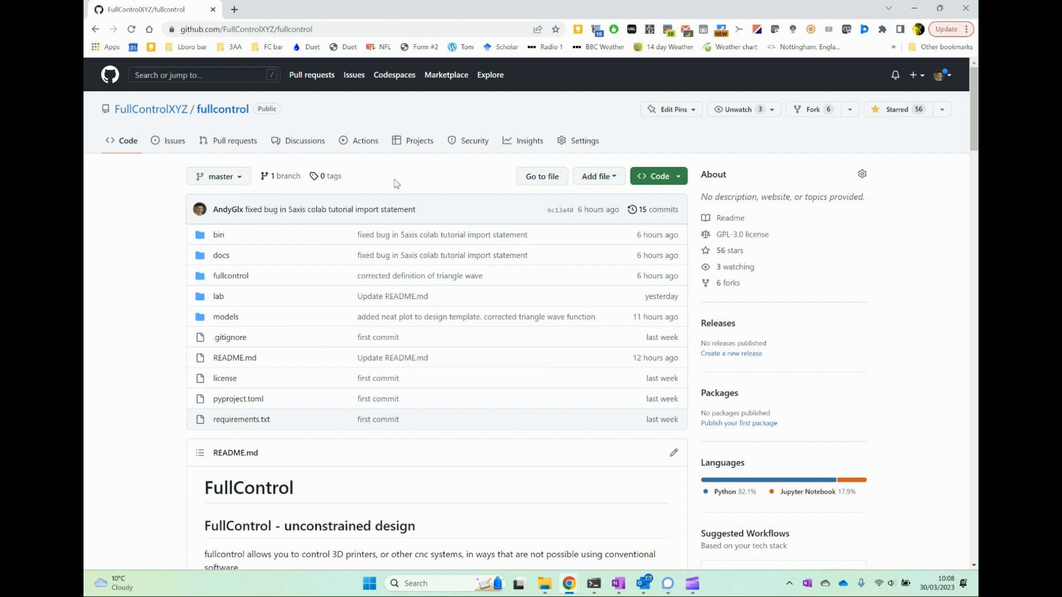
mouse_move(441, 235)
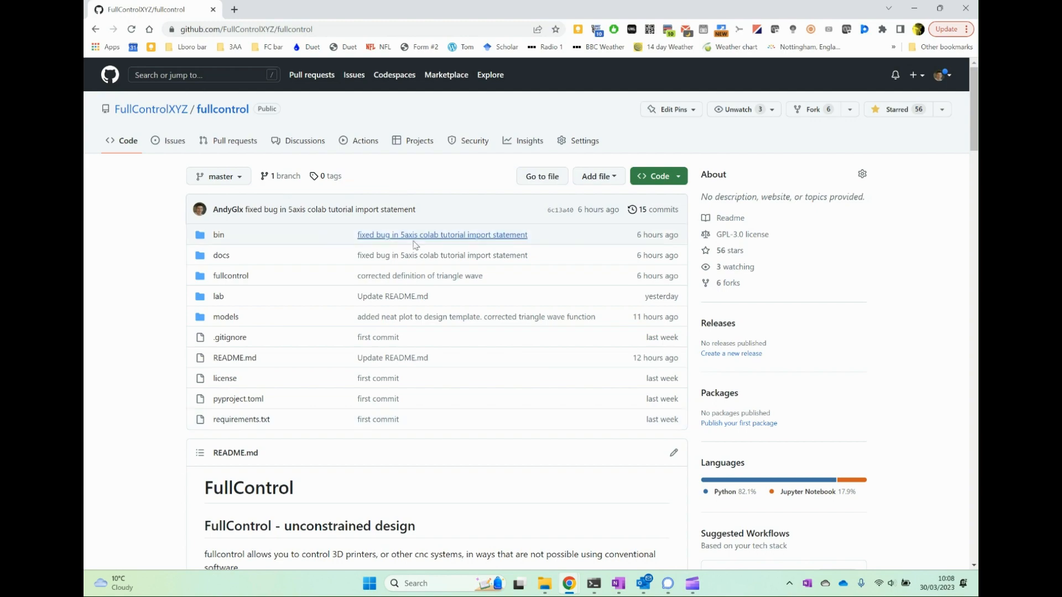
Scroll the FullControl README down to the pip install command in the installation section
scroll("down", 3)
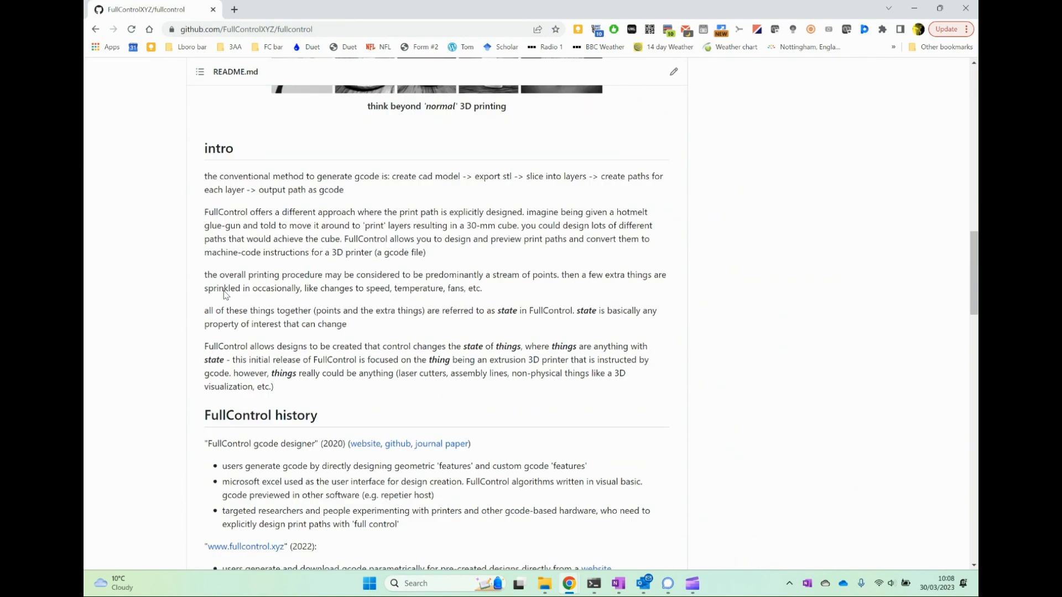
scroll("down", 3)
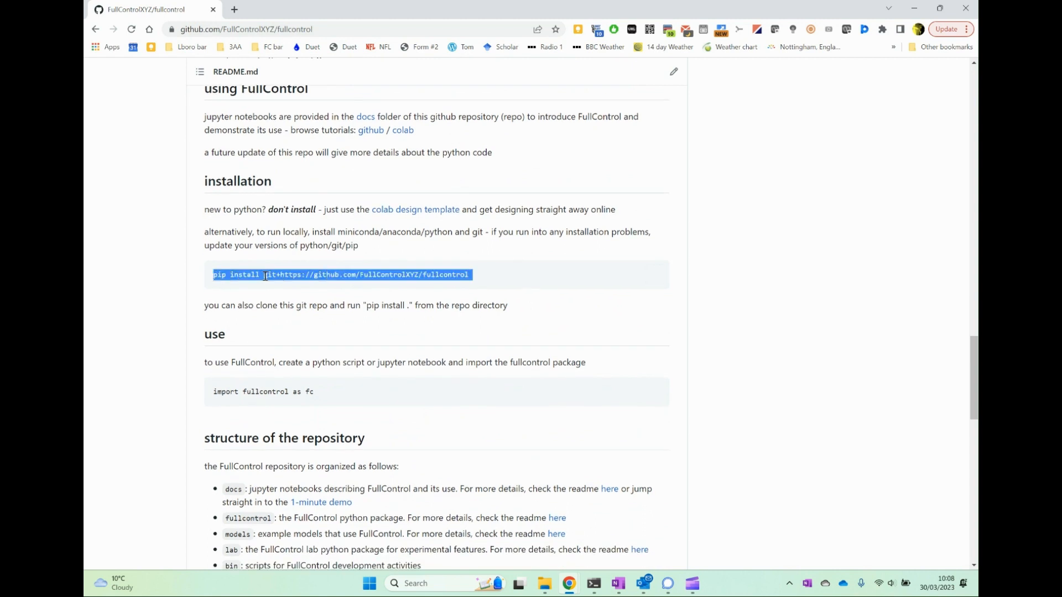
mouse_move(495, 205)
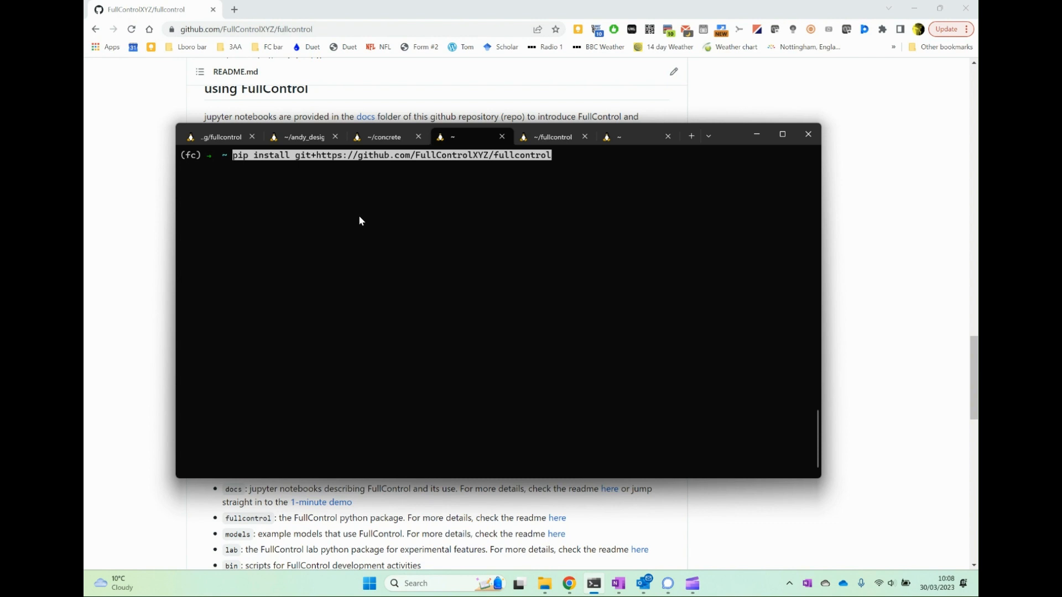
key("Return")
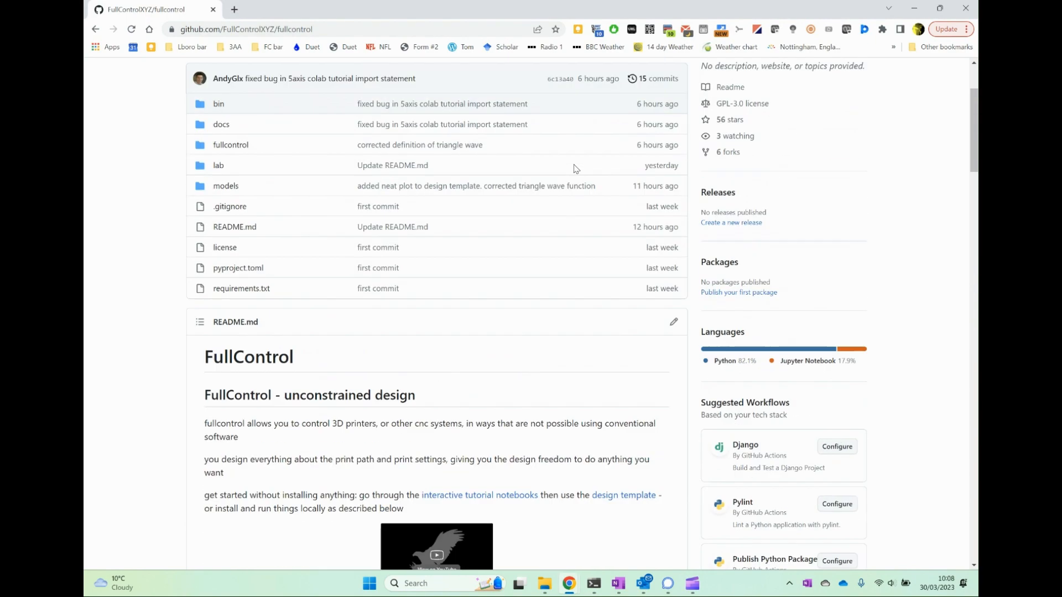
left_click(654, 176)
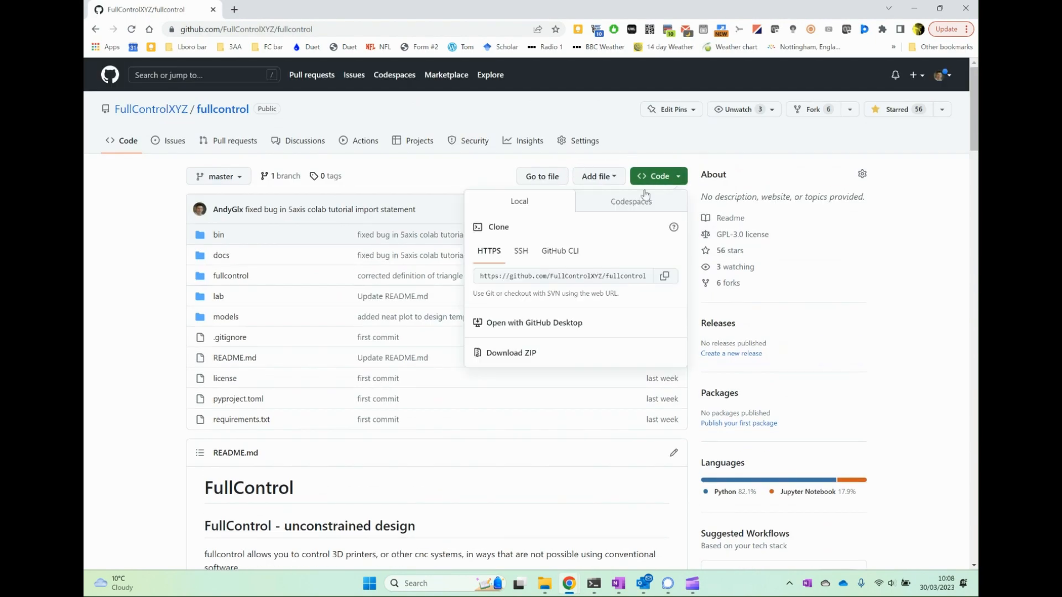
left_click(665, 276)
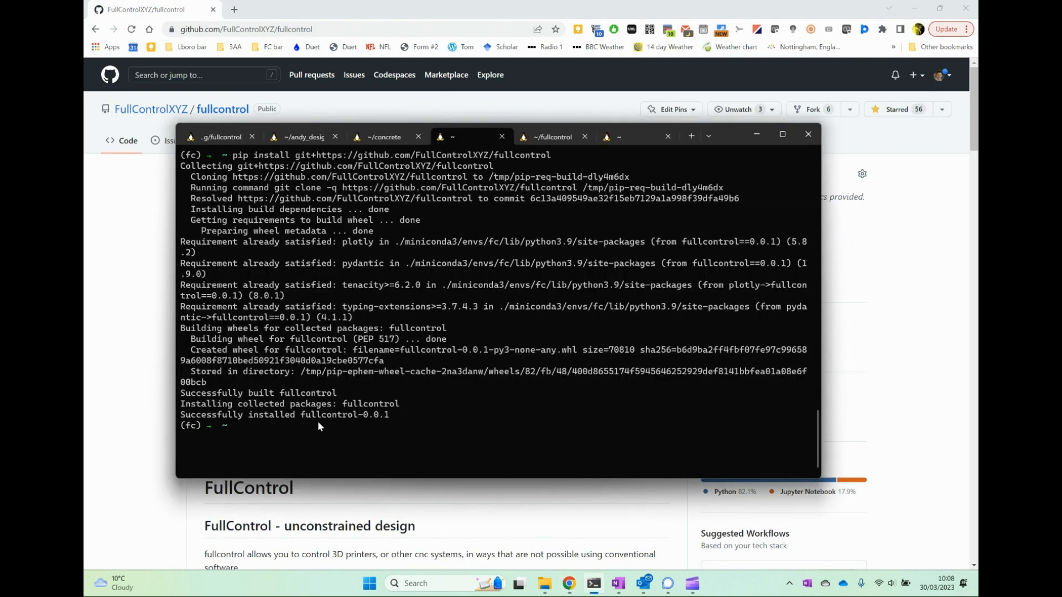
type("g")
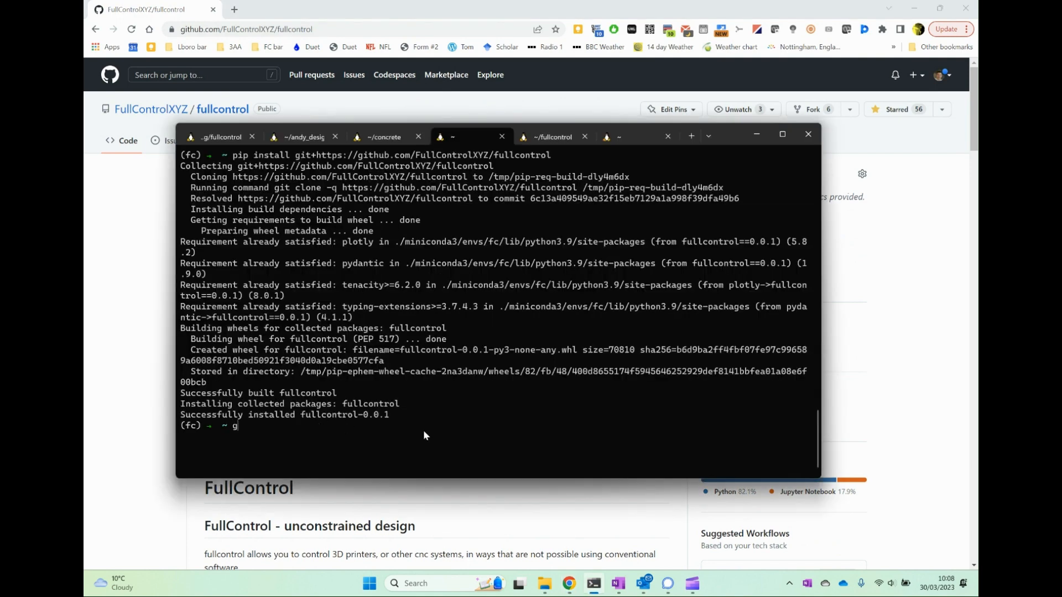
type("it clone https://github.com/FullControlXYZ/fullcontrol.git")
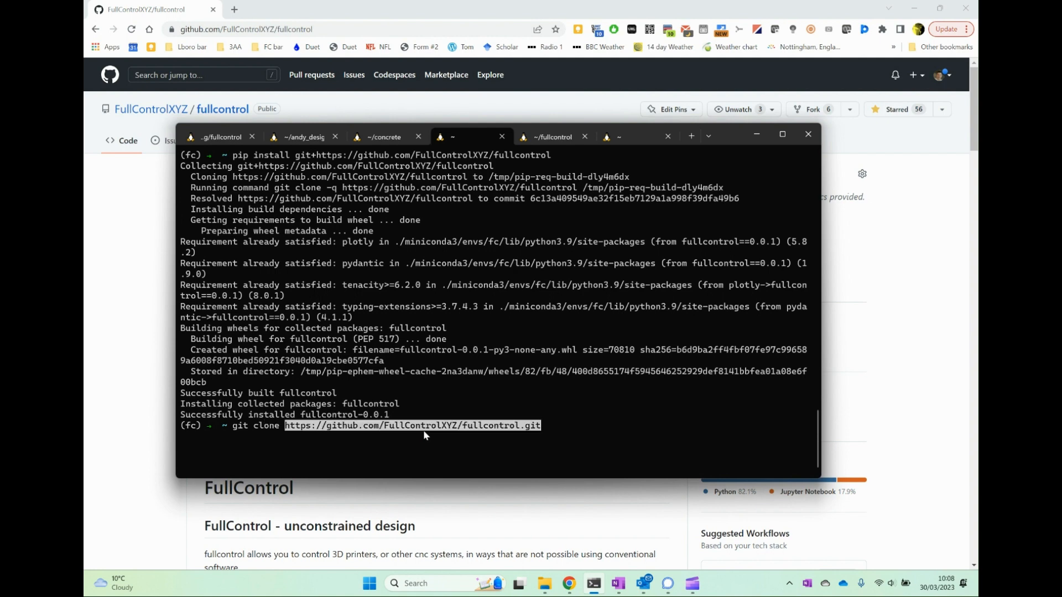
Clone the repository, cd into fullcontrol/, and open it in VS Code with 'code .'
key("Return")
type("c")
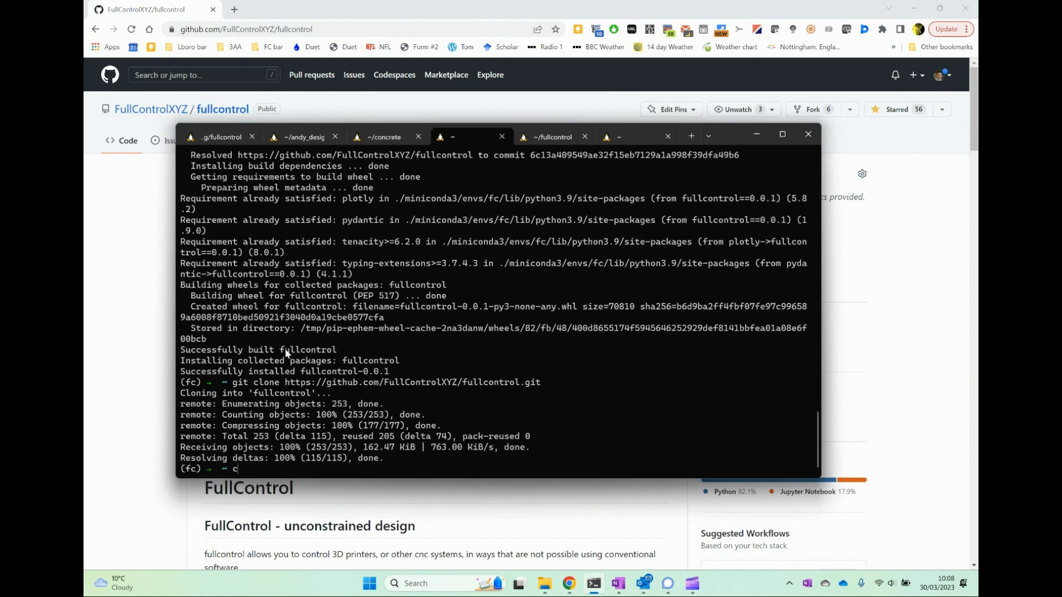
type("d fullcontrol/")
type("ls")
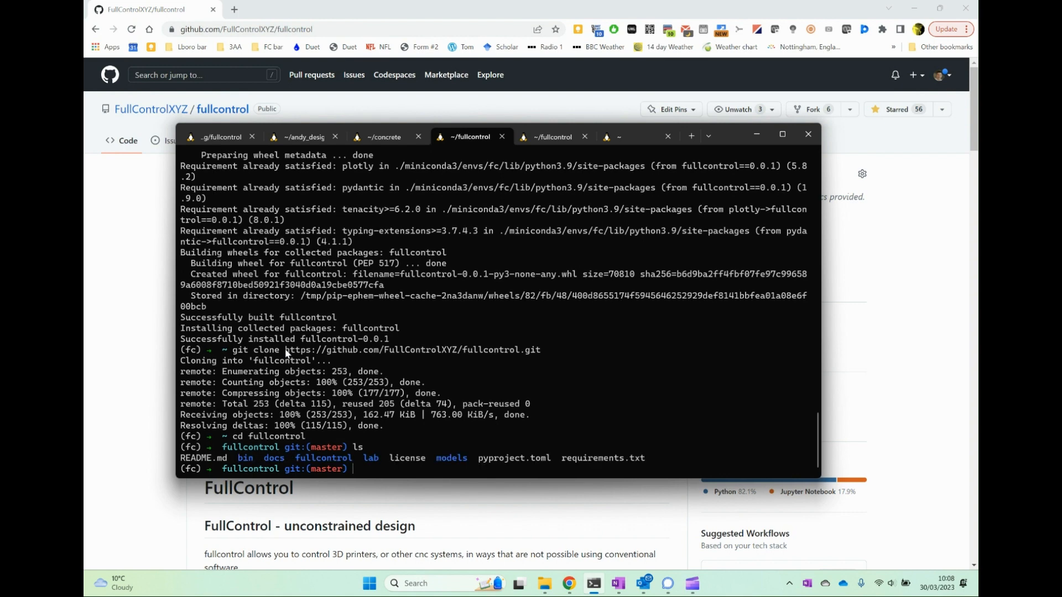
mouse_move(492, 456)
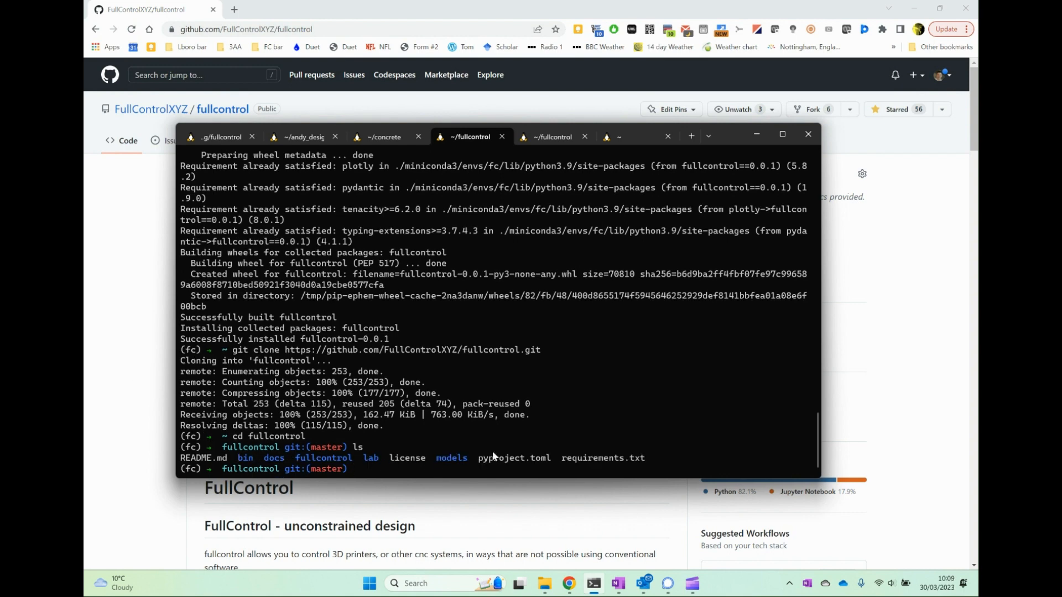
type("c")
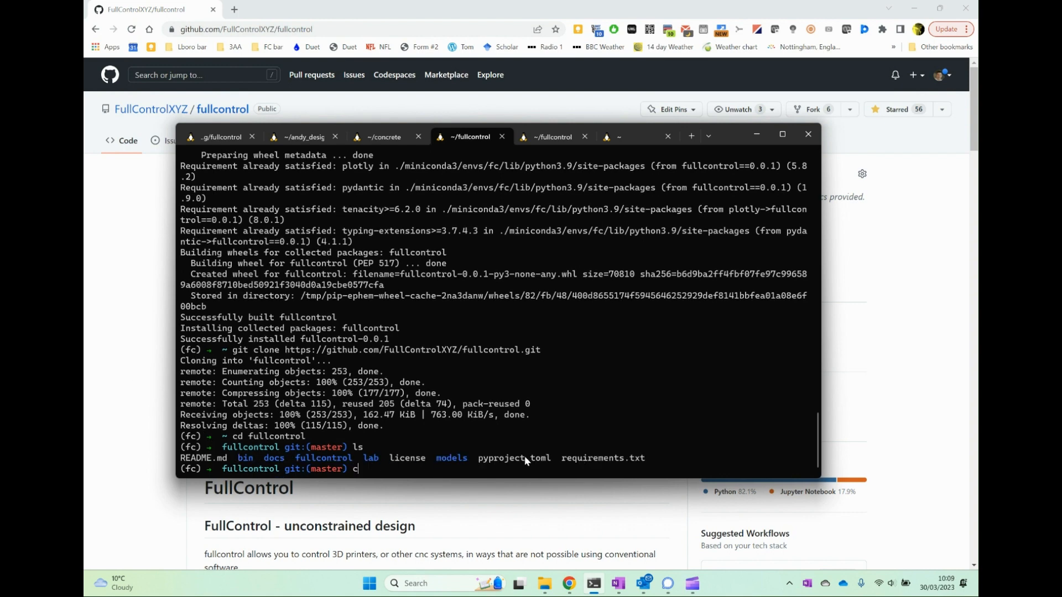
type("ode .")
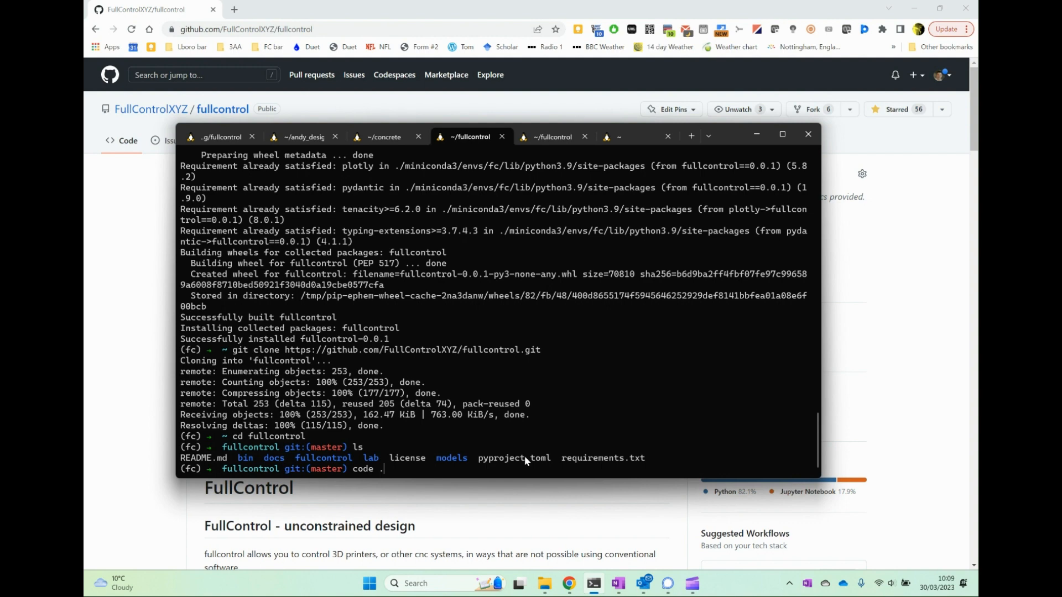
key("Return")
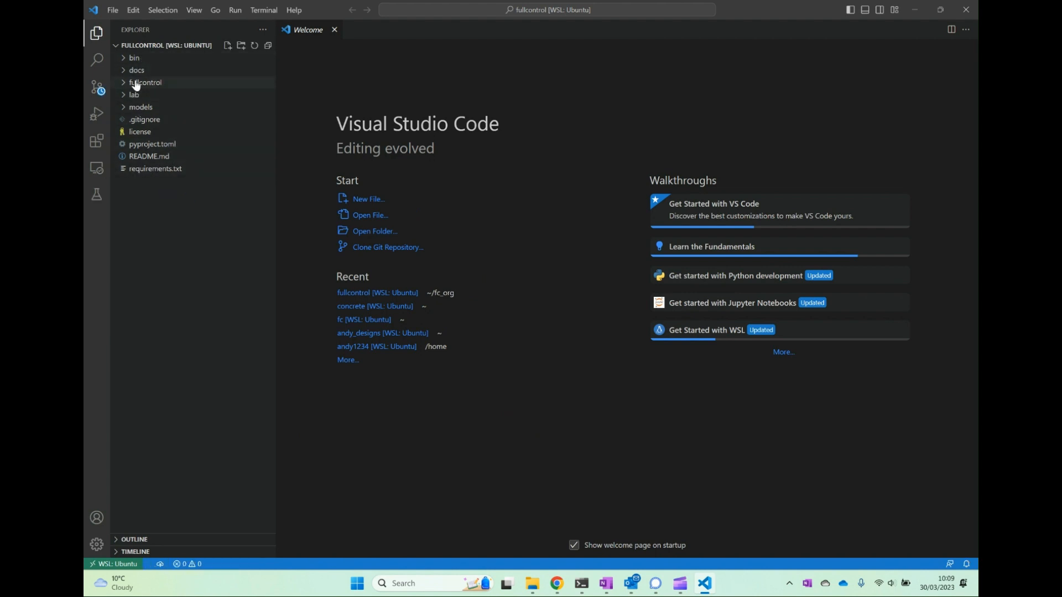
Open the contents.ipynb notebook from the docs folder
left_click(136, 70)
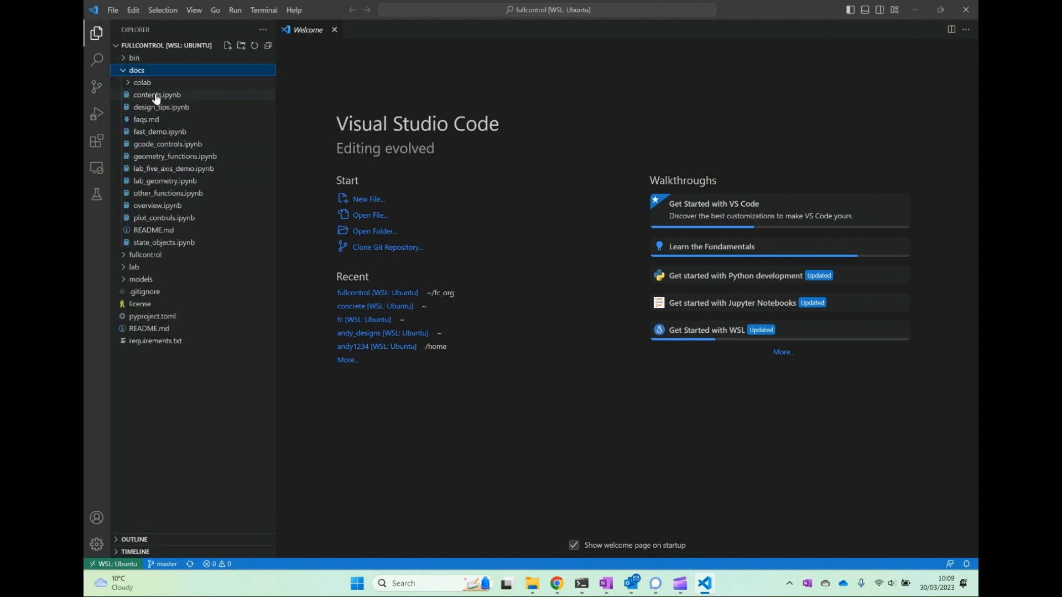
double_click(156, 94)
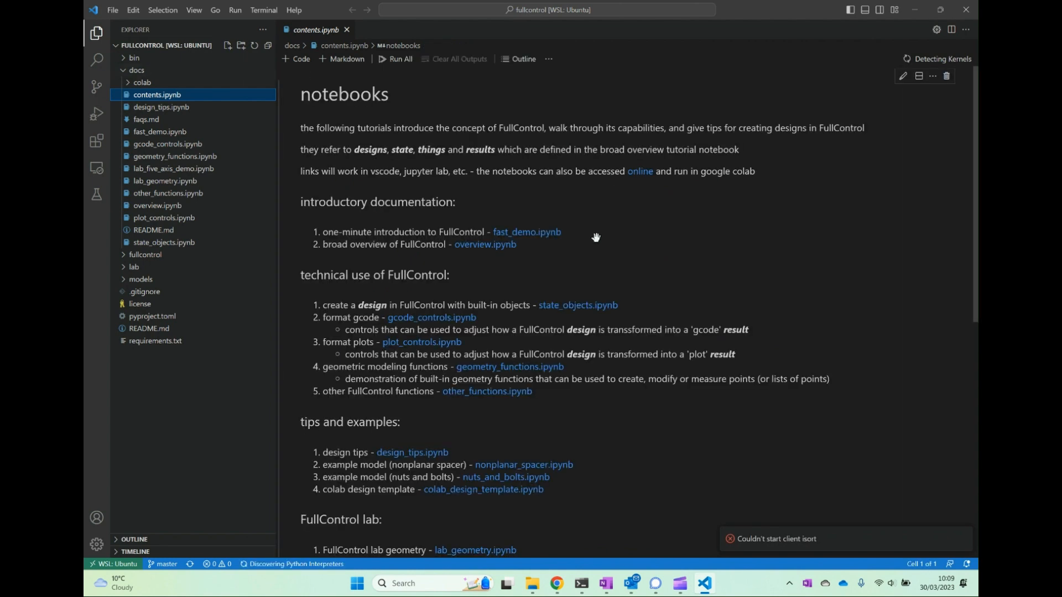
scroll("down", 3)
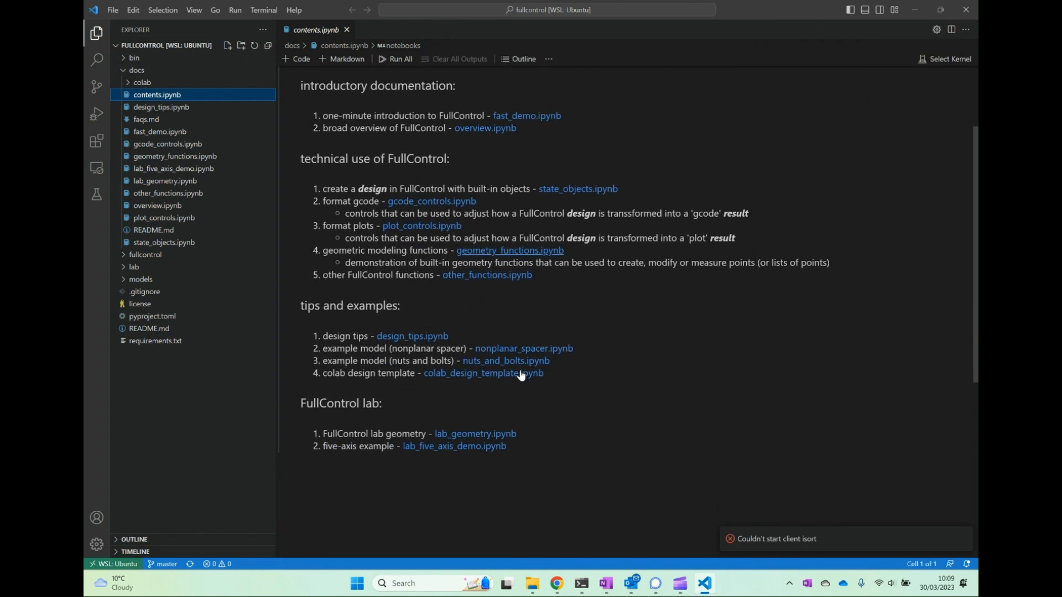
scroll("up", 3)
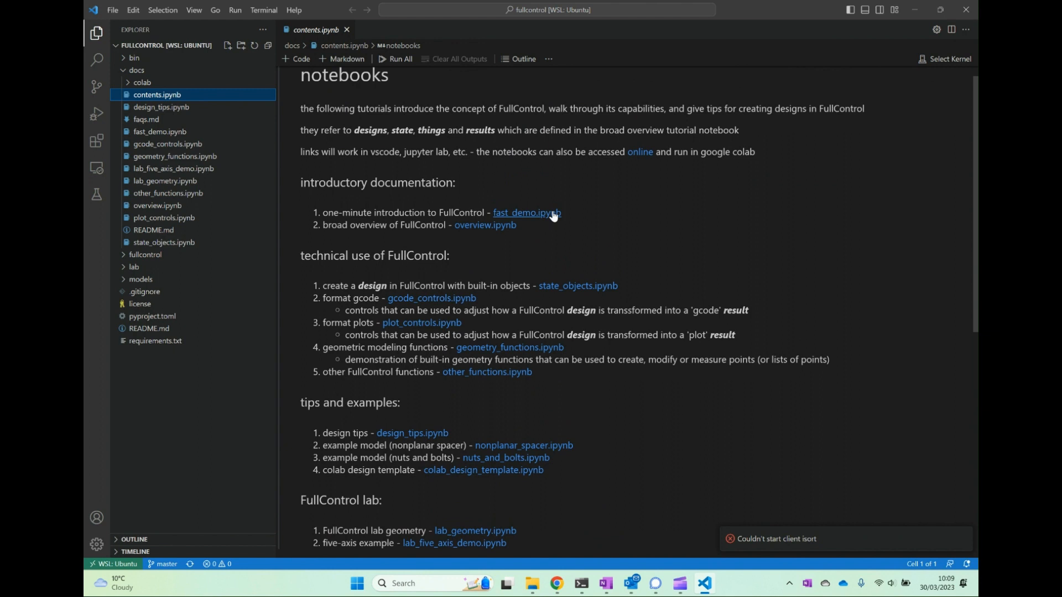
Open fast_demo.ipynb and run its cells to produce the 3D design preview
left_click(527, 212)
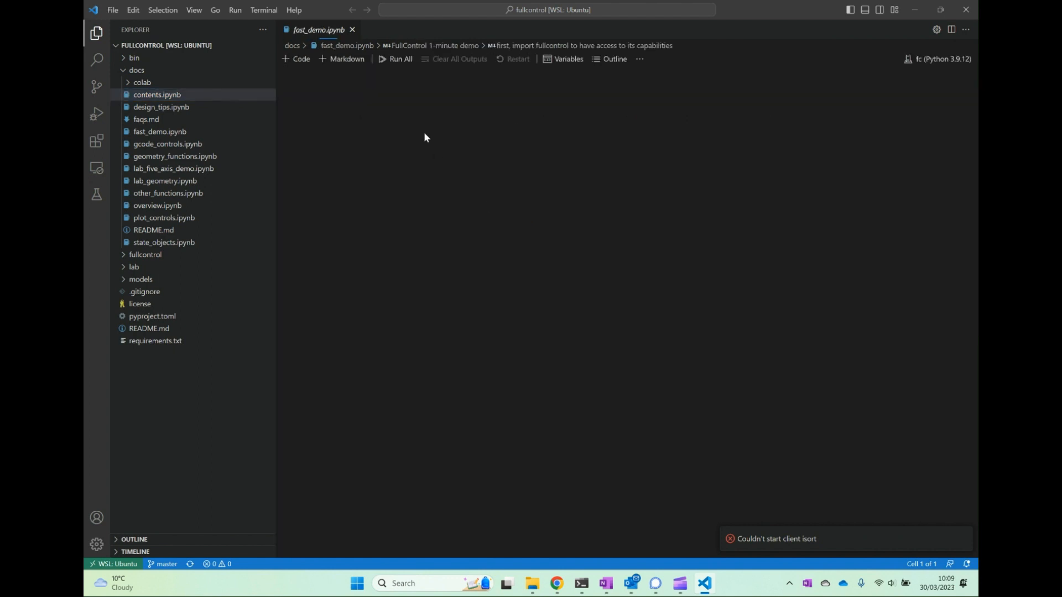
left_click(400, 60)
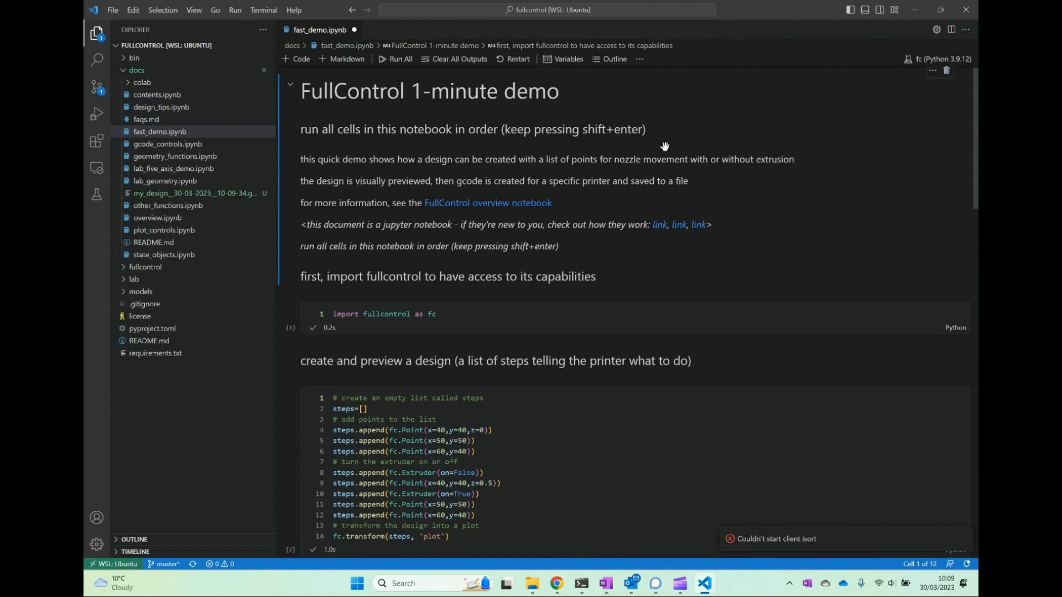
scroll("down", 3)
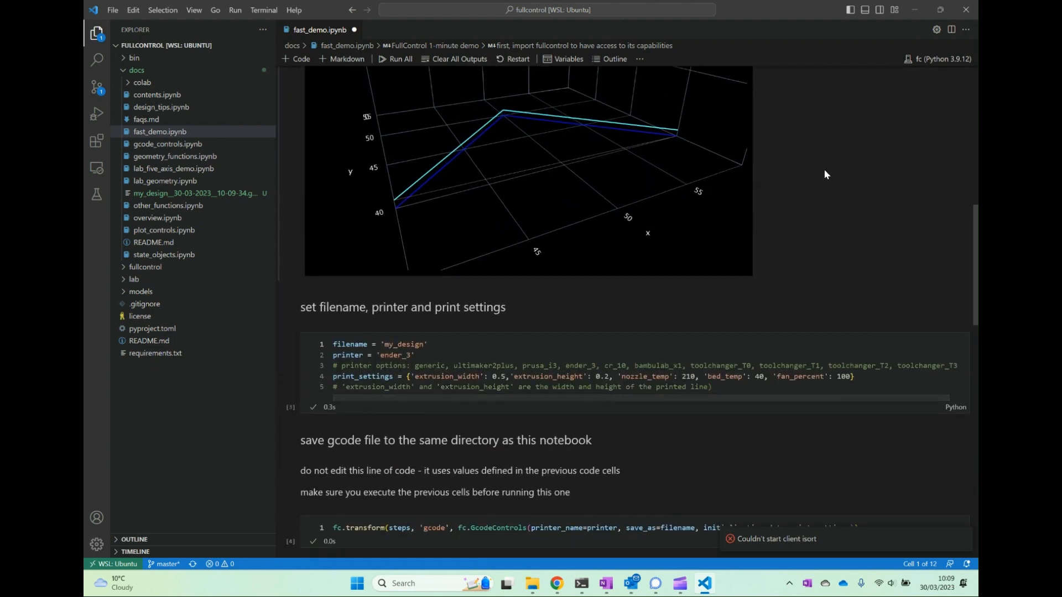
scroll("up", 3)
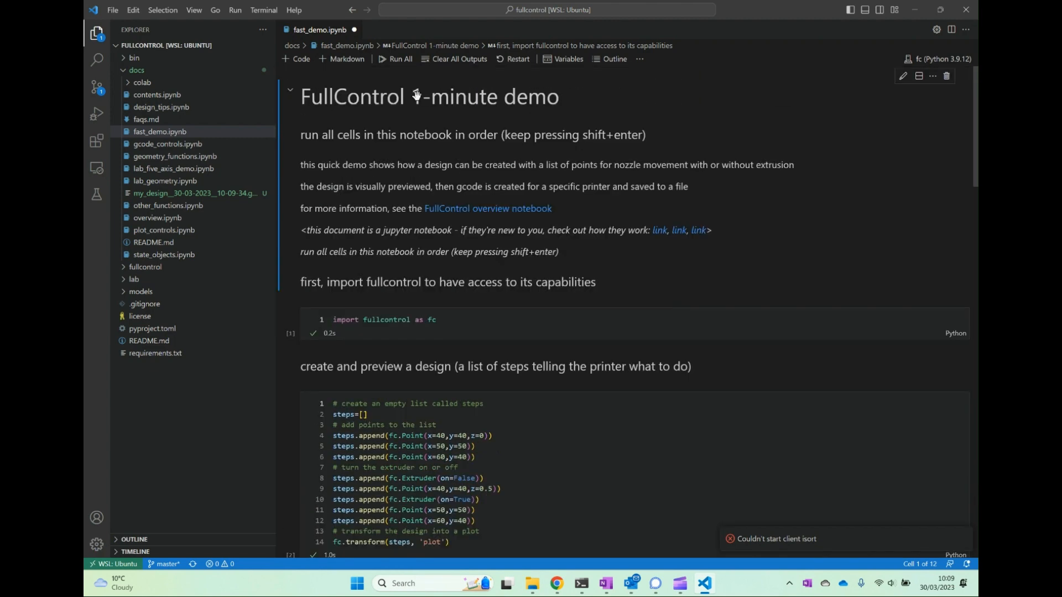
Go back to contents.ipynb, close the fast_demo.ipynb tab, and review the tutorial list
left_click(352, 10)
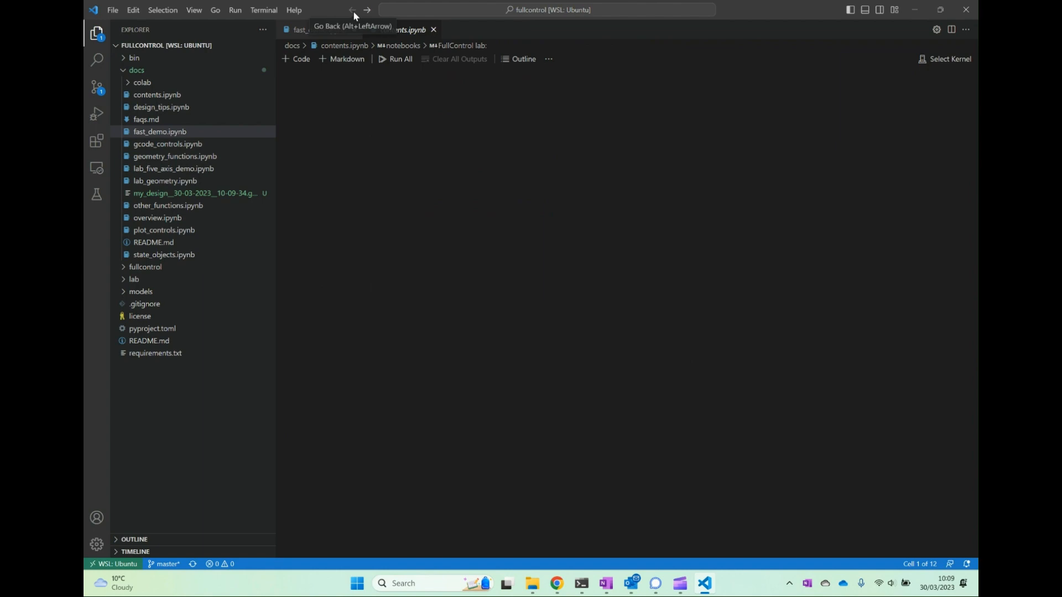
left_click(352, 9)
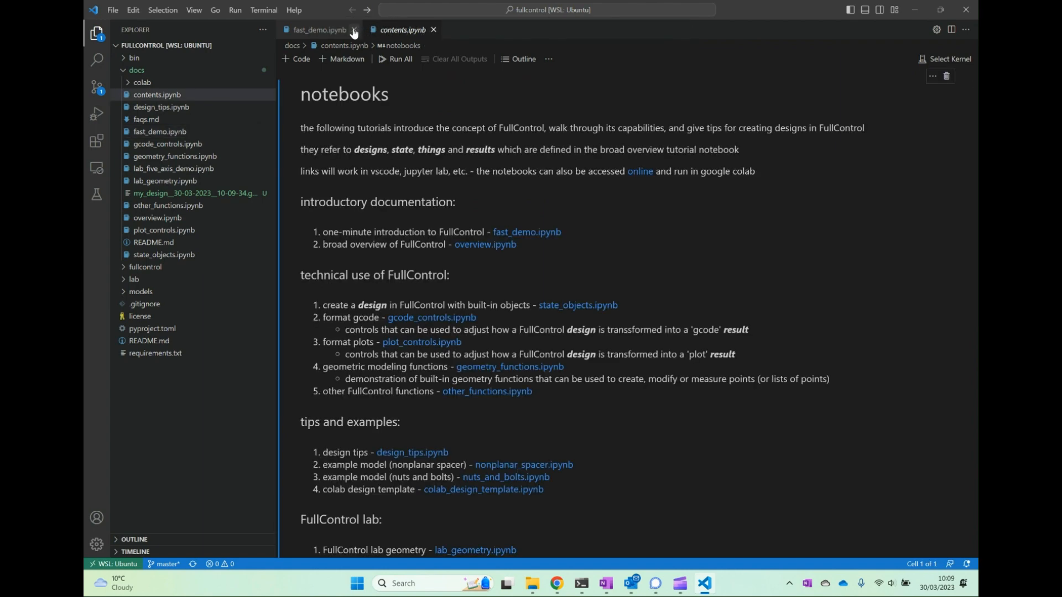
left_click(354, 30)
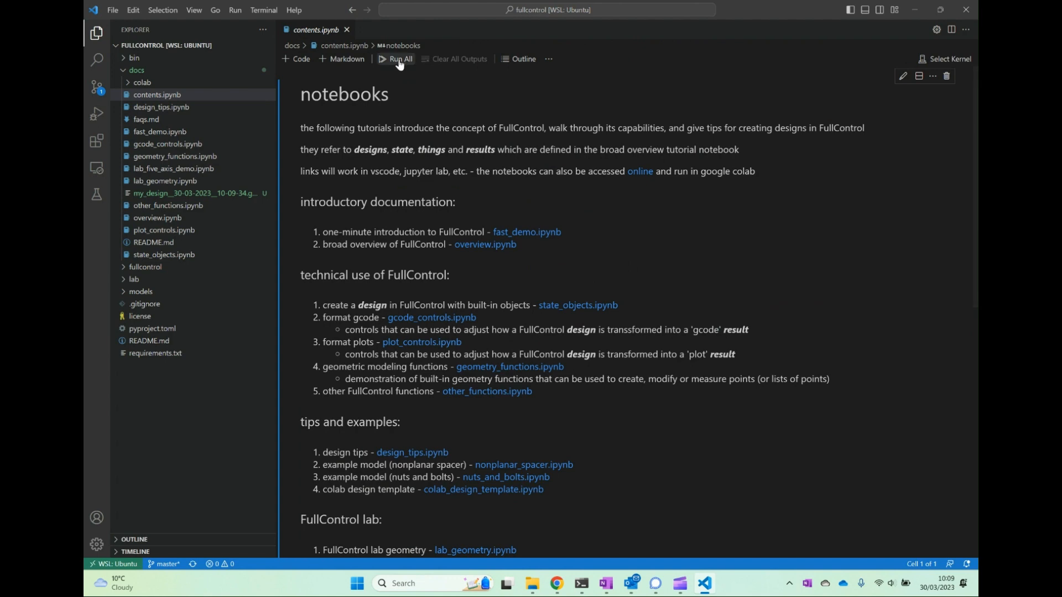
mouse_move(403, 64)
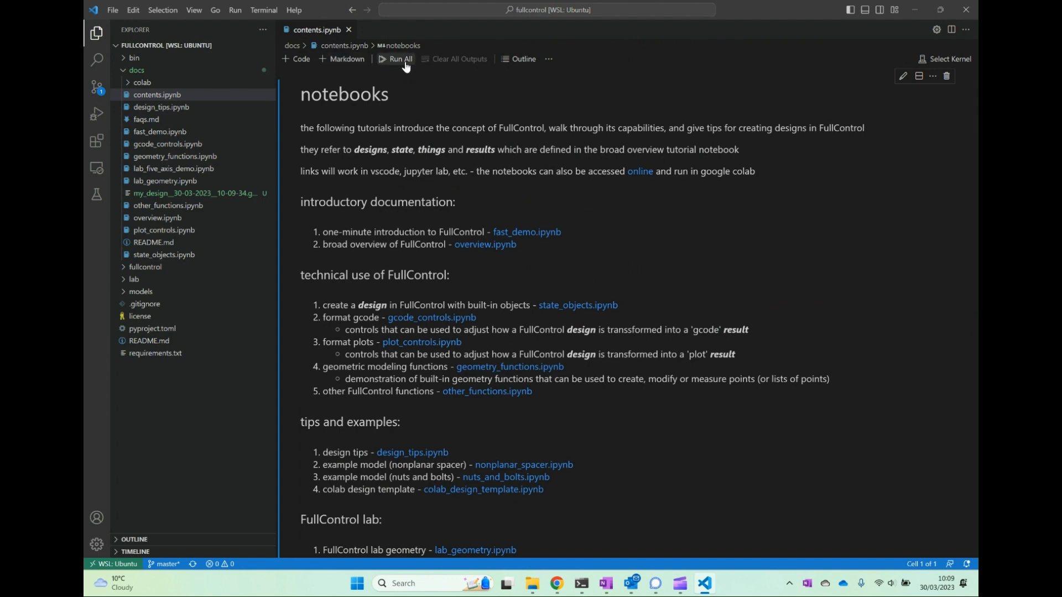
scroll("down", 3)
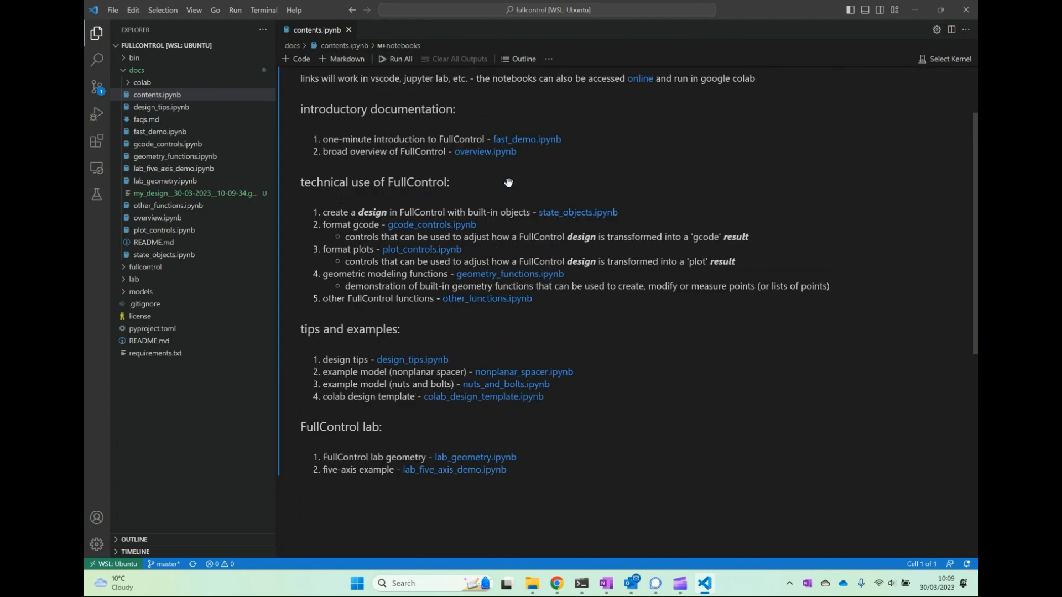
scroll("up", 3)
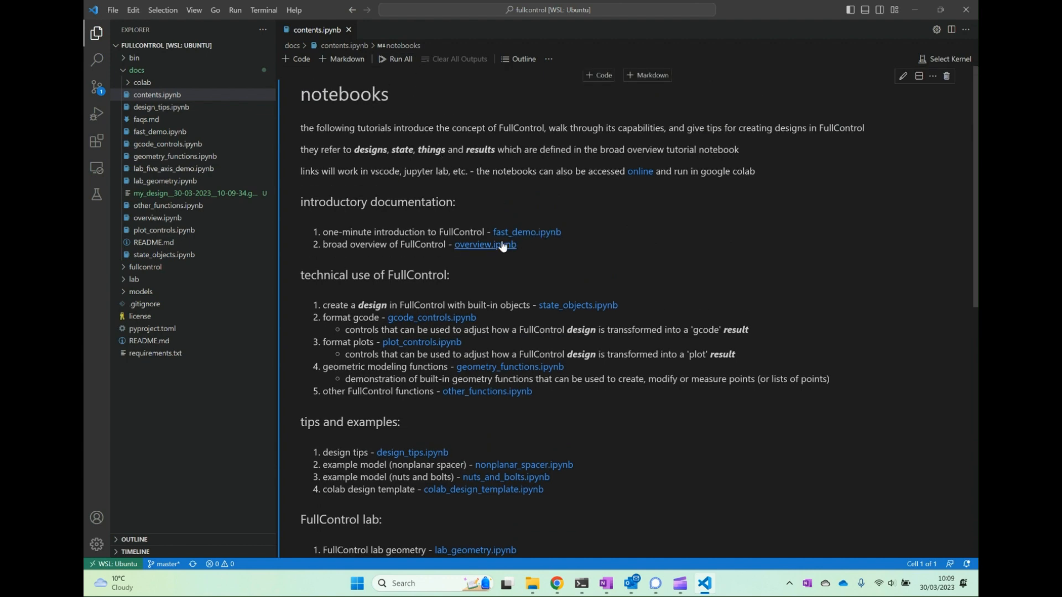
Open overview.ipynb from the contents page and run all its cells
left_click(485, 244)
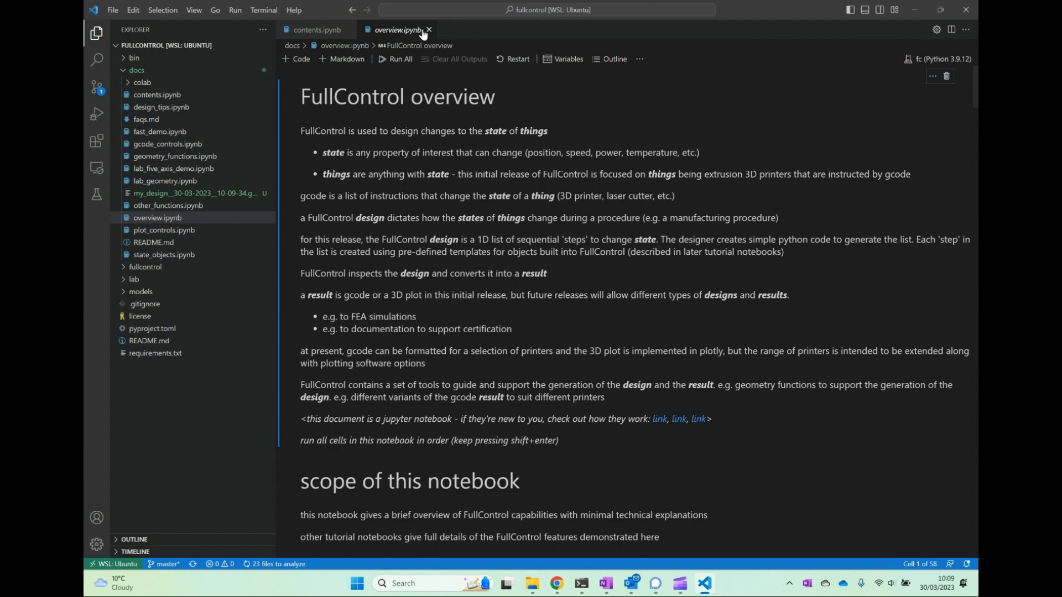
left_click(395, 59)
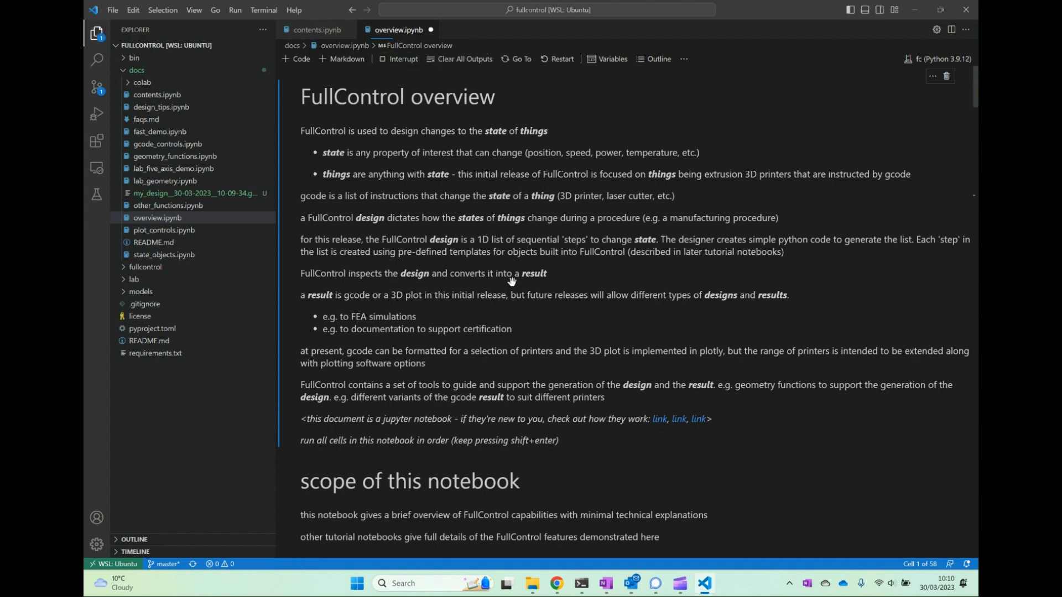
scroll("down", 3)
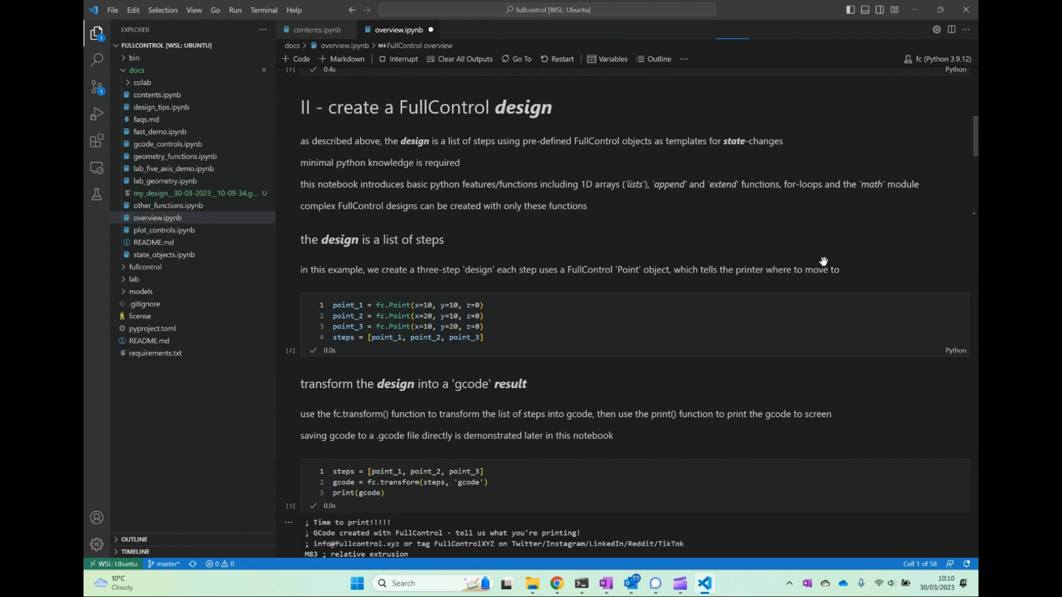
scroll("down", 3)
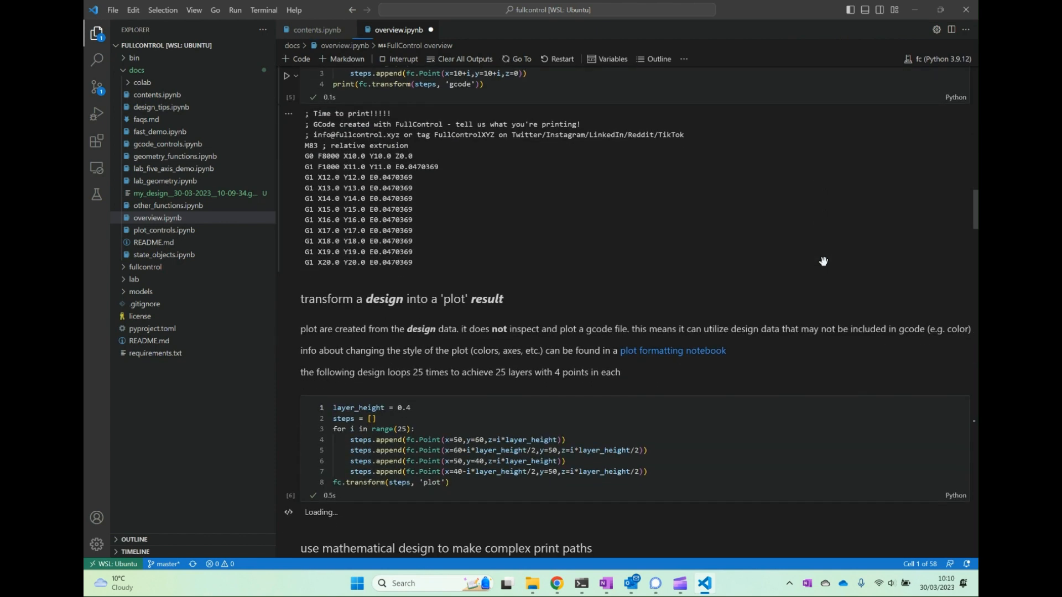
Review the gcode and plot outputs, then close the overview notebook without saving
scroll("down", 3)
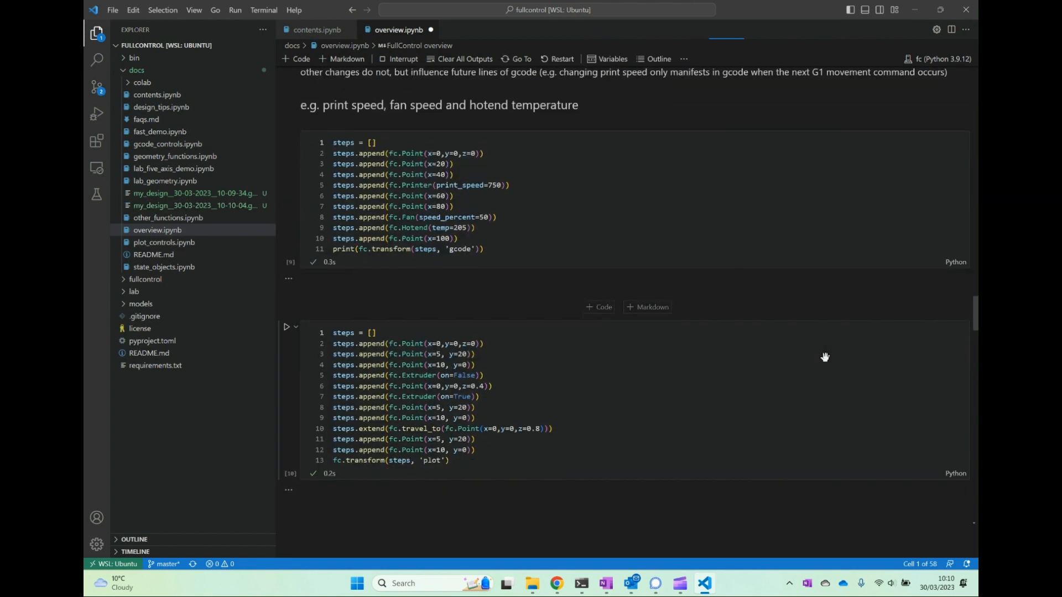
scroll("down", 3)
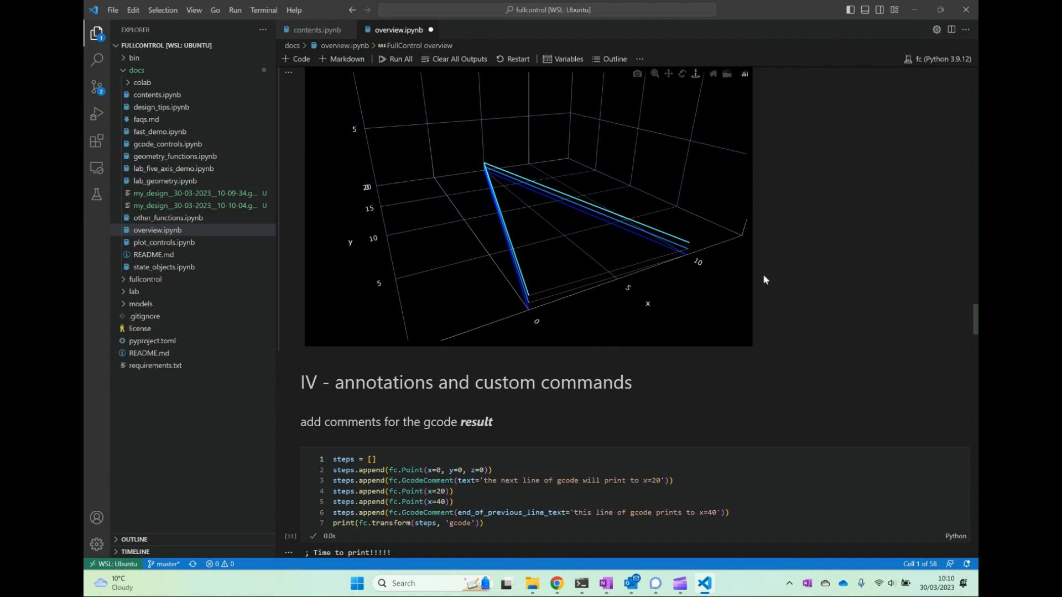
scroll("down", 3)
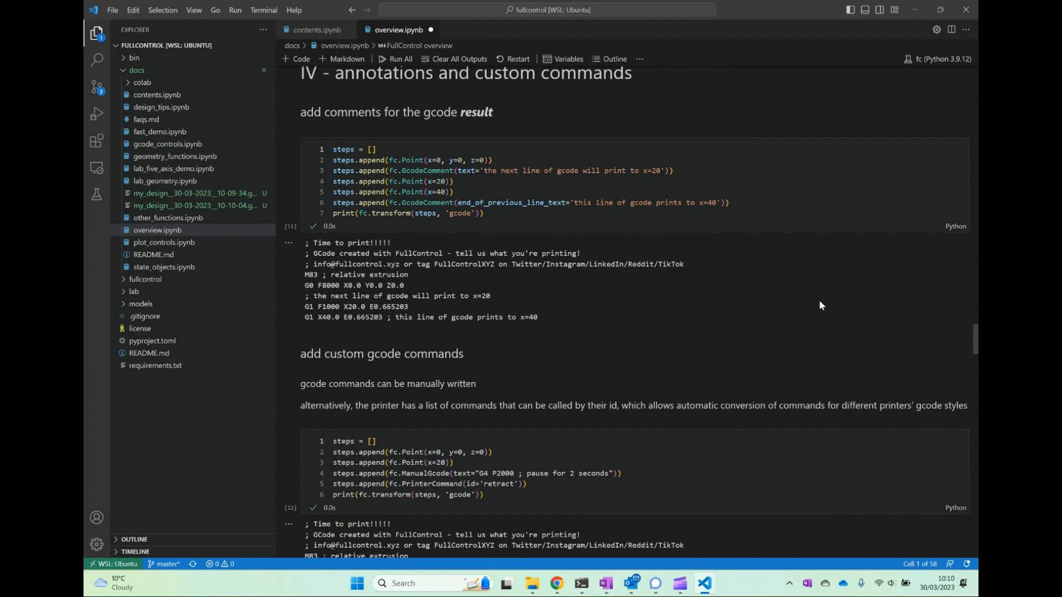
scroll("down", 3)
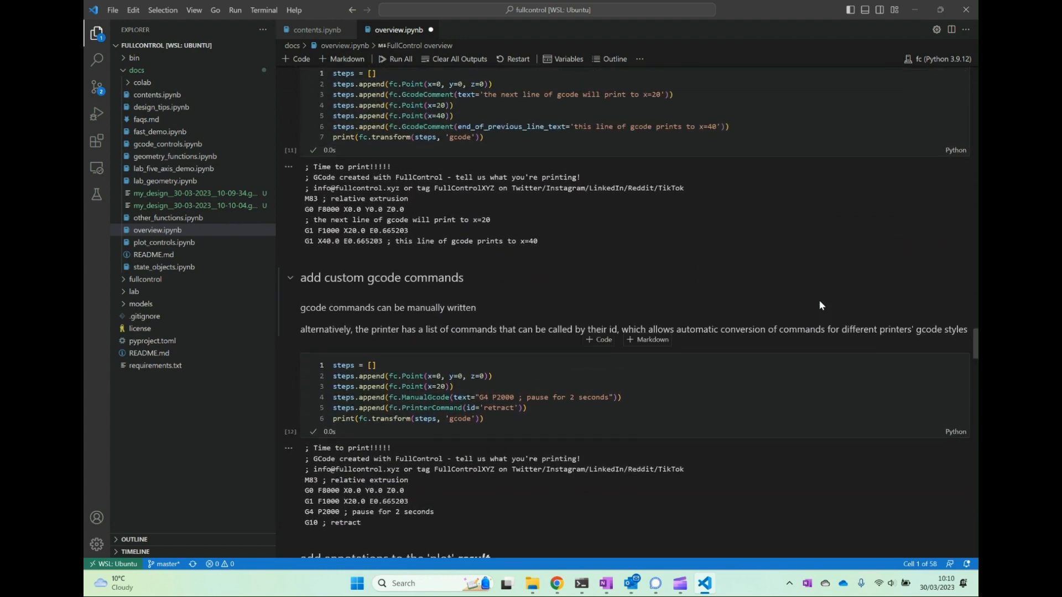
scroll("down", 3)
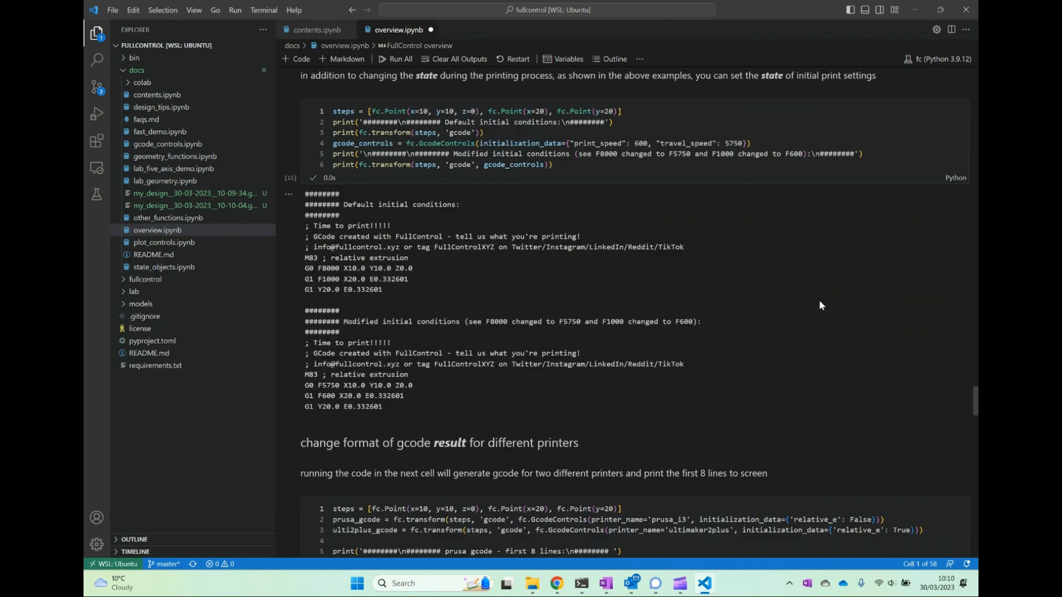
left_click(429, 30)
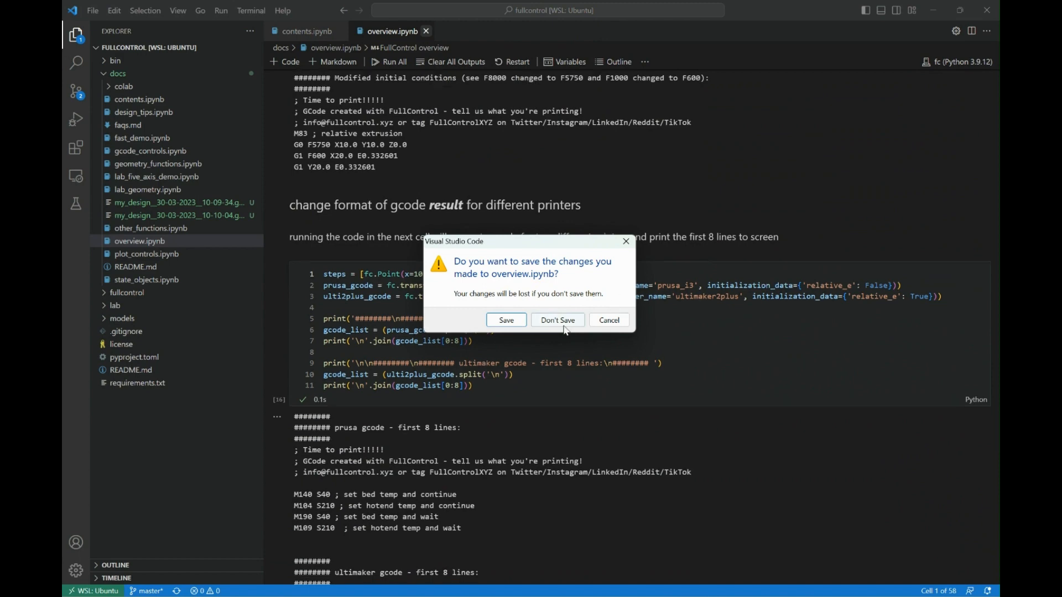
left_click(558, 320)
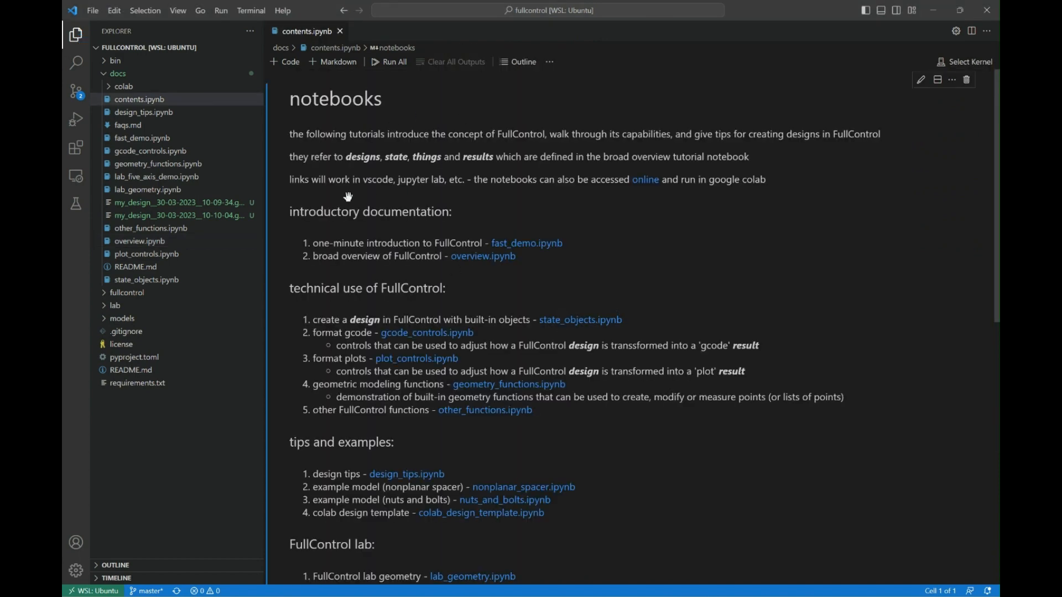